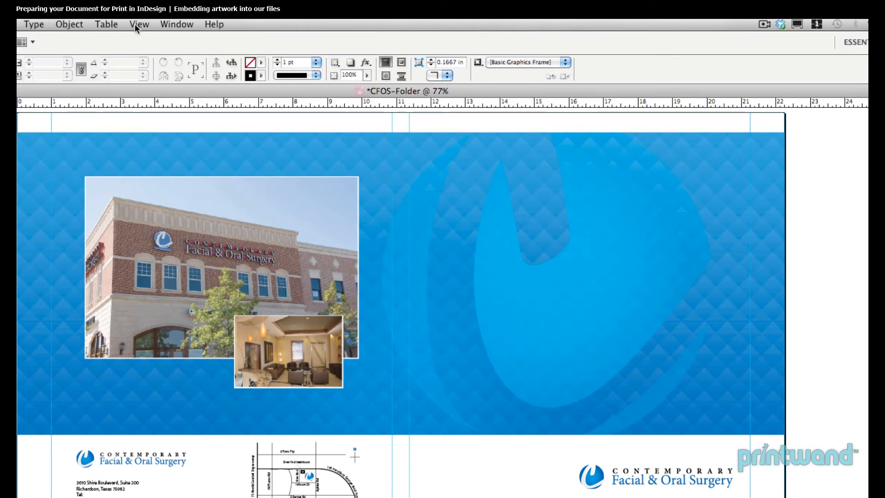
Show the Links panel listing the brochure's seven placed files.
{"action": "left_click", "coordinate": [176, 23]}
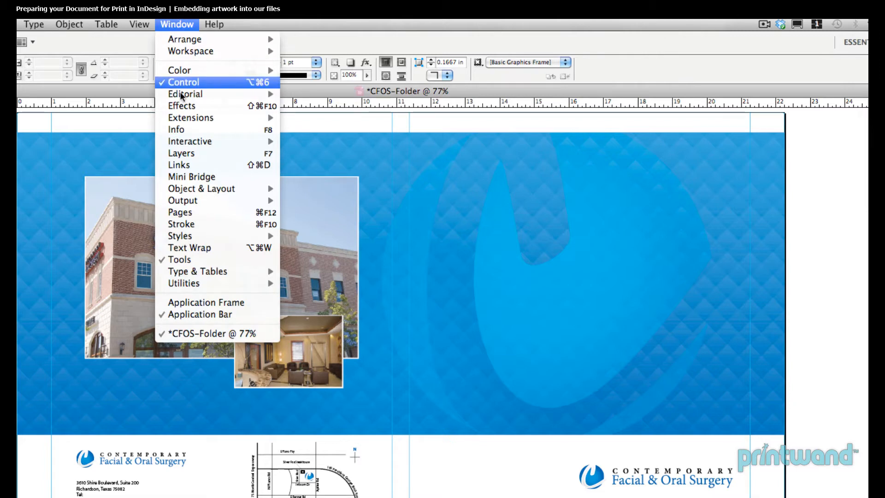
{"action": "left_click", "coordinate": [179, 165]}
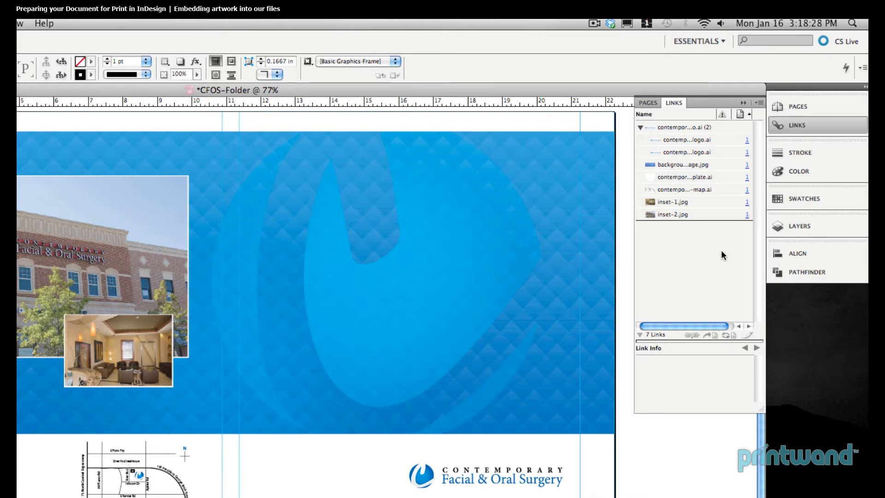
{"action": "mouse_move", "coordinate": [718, 153]}
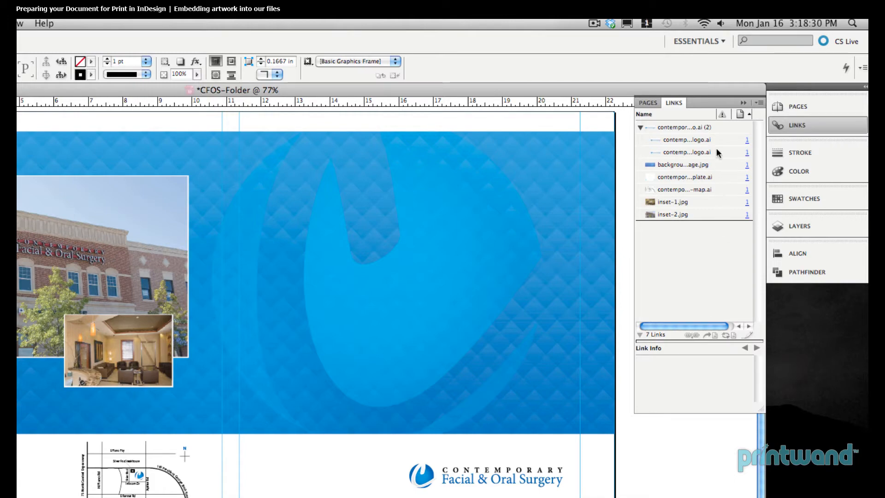
Select the first logo.ai link and reveal the Links panel flyout commands.
{"action": "left_click", "coordinate": [672, 154]}
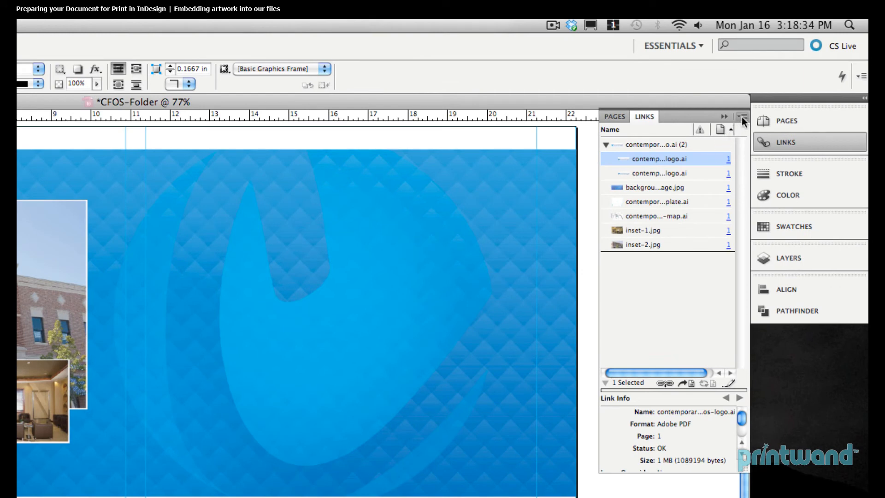
{"action": "left_click", "coordinate": [741, 117]}
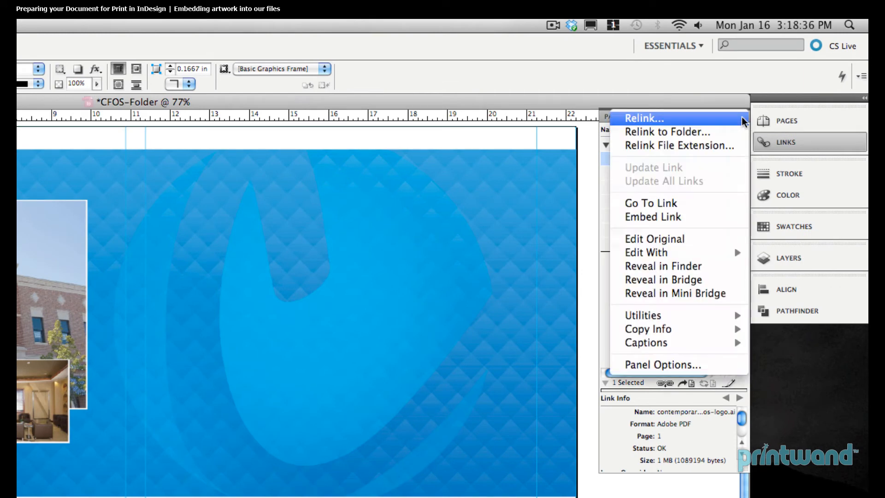
{"action": "mouse_move", "coordinate": [682, 175]}
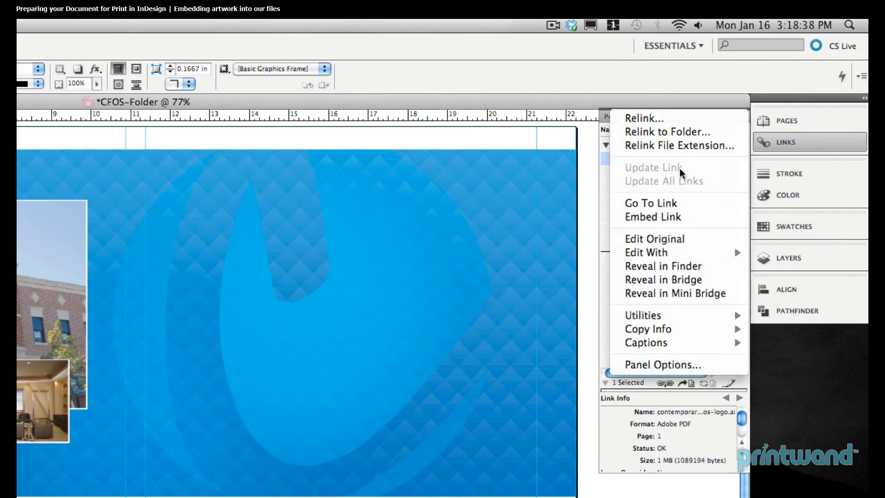
Embed the selected logo.ai artwork via Embed Link so it no longer relies on the external file.
{"action": "left_click", "coordinate": [653, 217]}
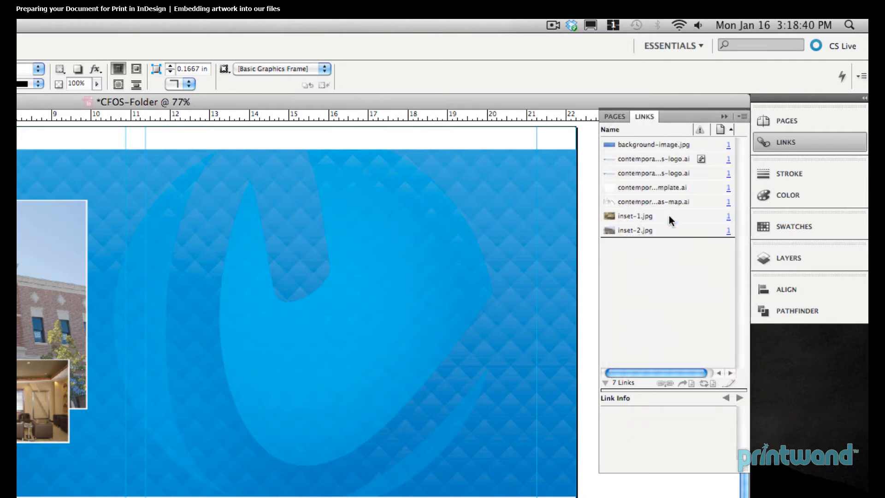
{"action": "mouse_move", "coordinate": [671, 220]}
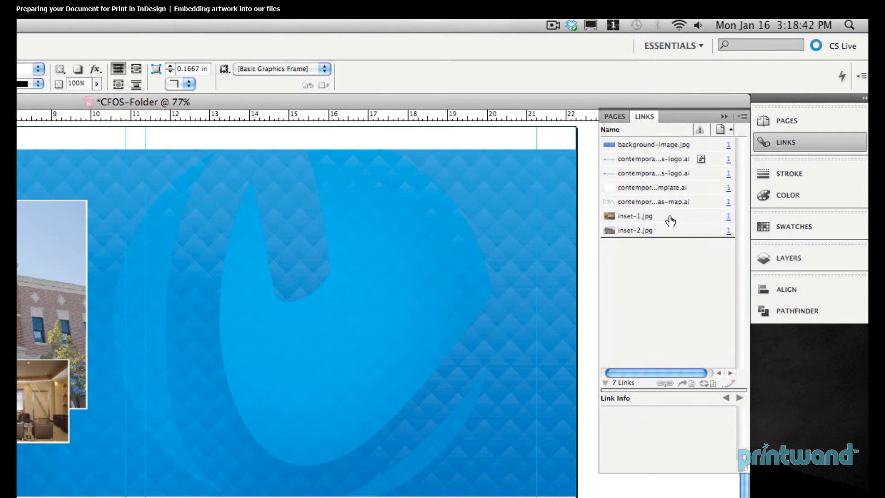
{"action": "mouse_move", "coordinate": [699, 211]}
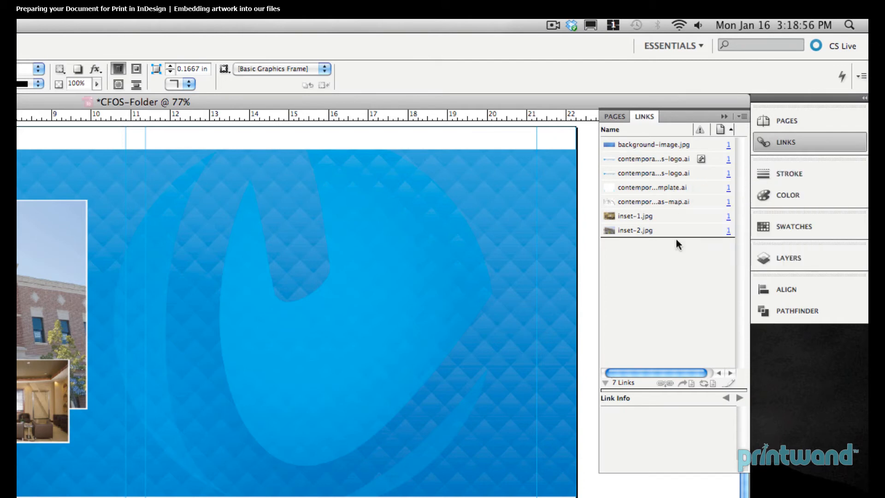
{"action": "mouse_move", "coordinate": [689, 277]}
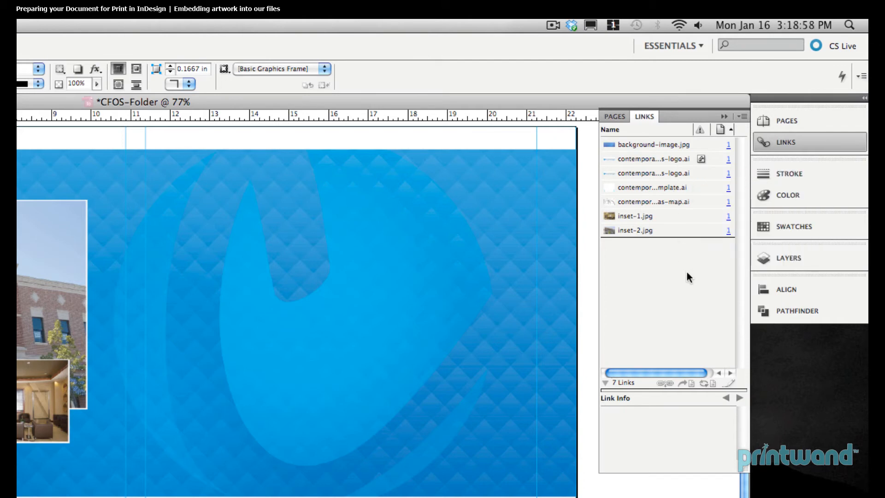